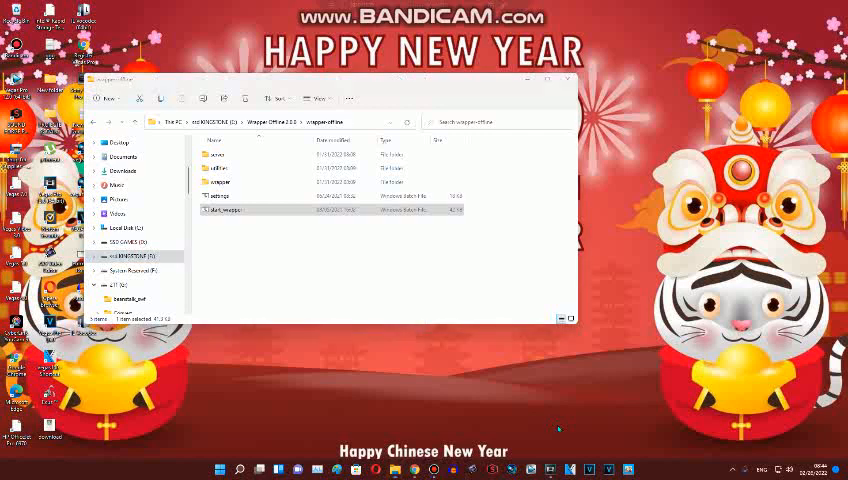
{"action": "mouse_move", "coordinate": [592, 418]}
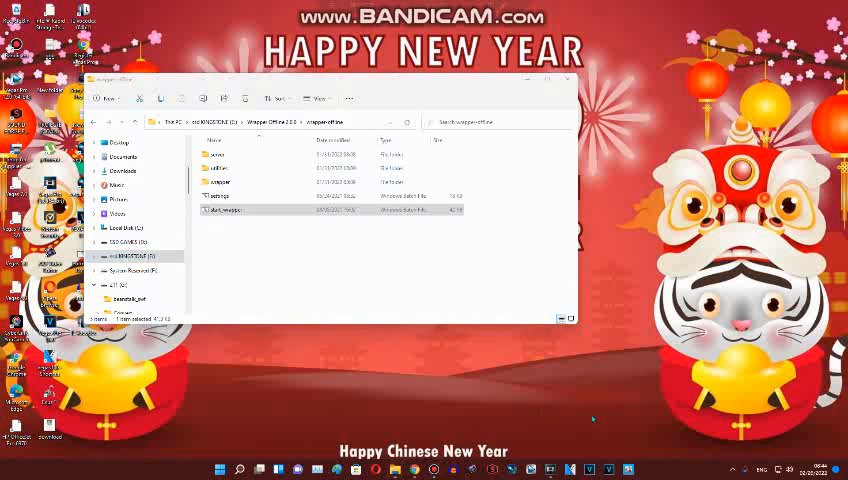
{"action": "mouse_move", "coordinate": [337, 294]}
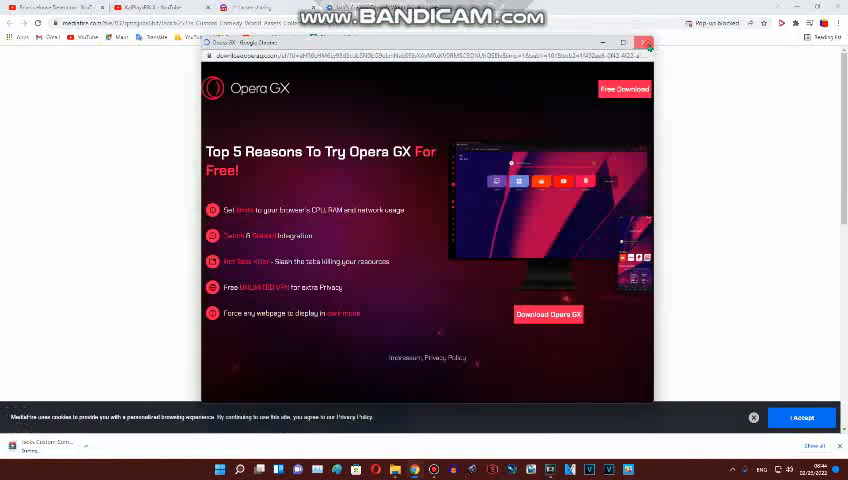
- Dismiss the Discord advert pop-up and type 'school'
{"action": "left_click", "coordinate": [644, 43]}
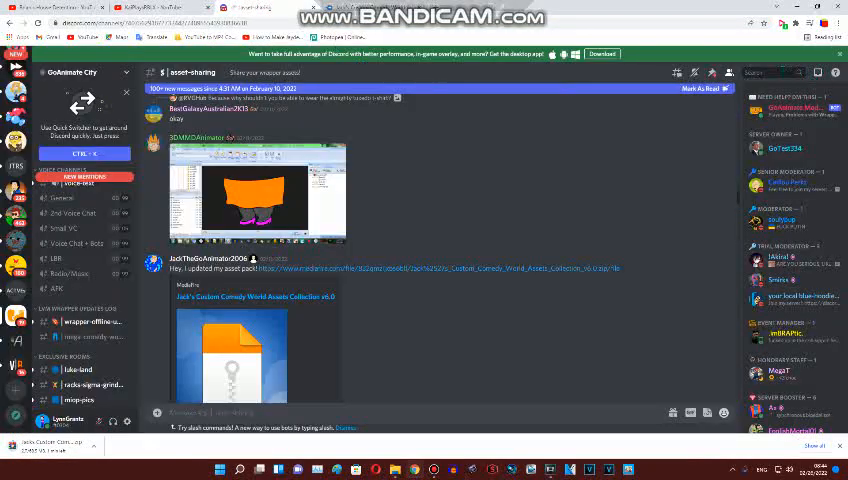
{"action": "type", "text": "school"}
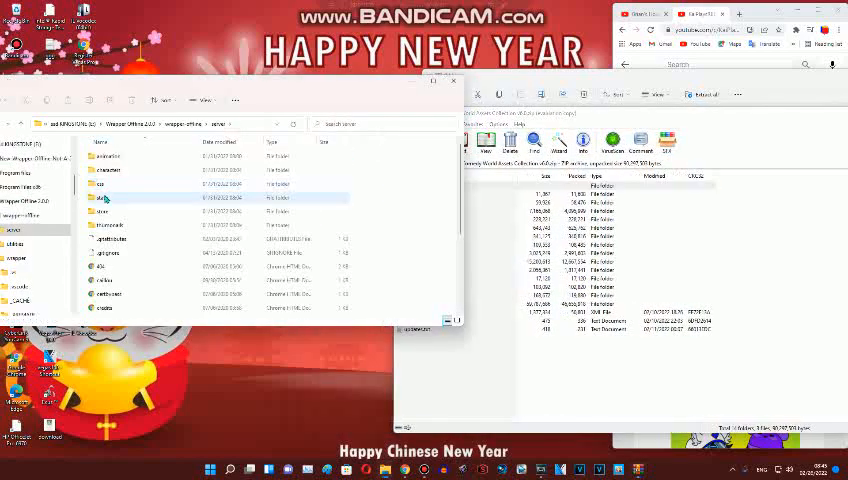
- Open the store's family character folder and refresh its contents after adding the pack
{"action": "double_click", "coordinate": [101, 197]}
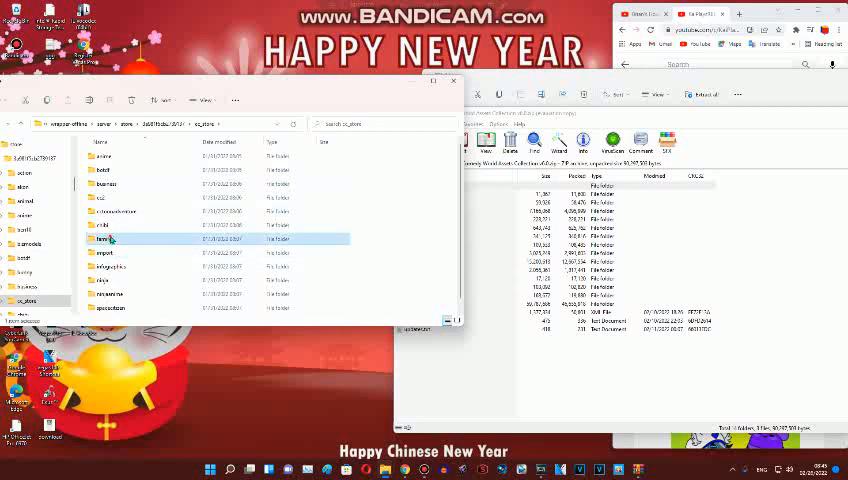
{"action": "double_click", "coordinate": [105, 239]}
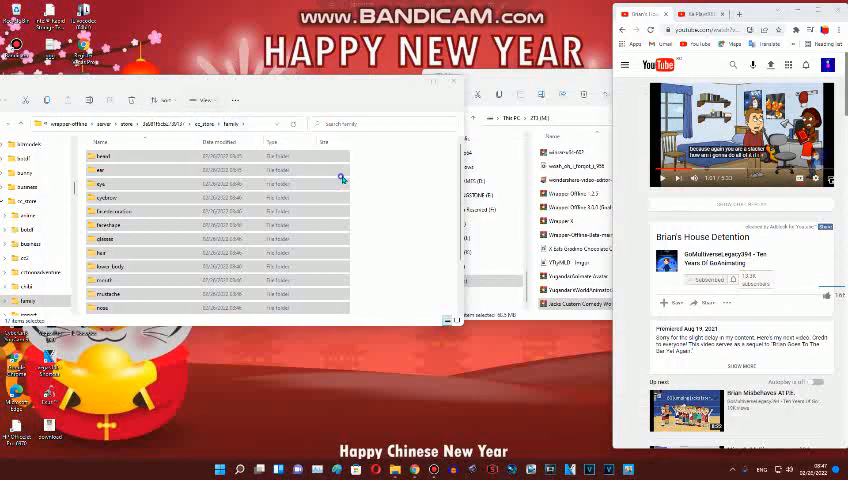
{"action": "right_click", "coordinate": [400, 300]}
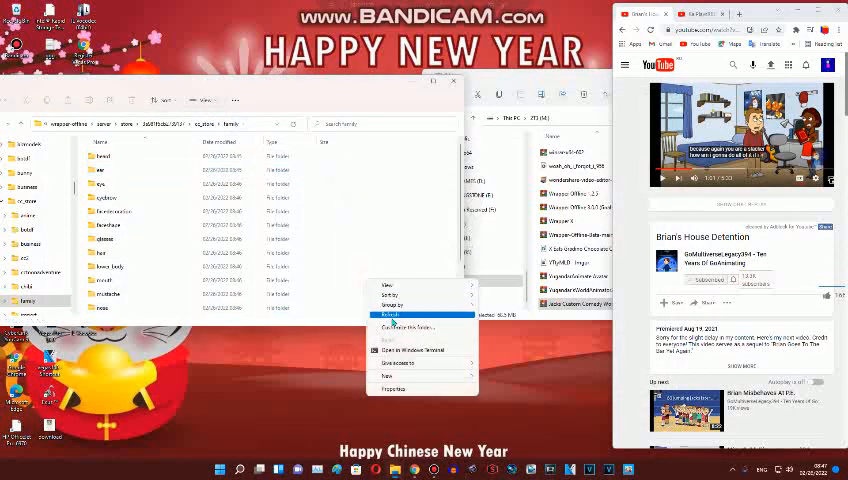
{"action": "left_click", "coordinate": [396, 315]}
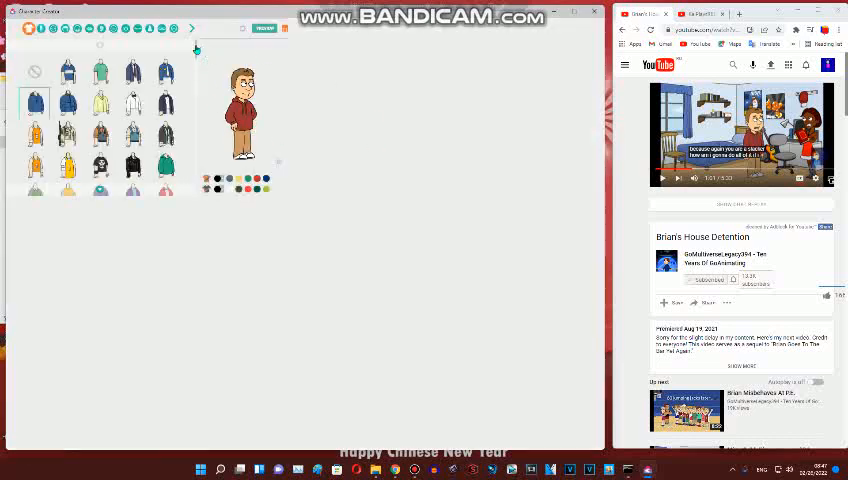
- Scroll the upper-body list, try a suit top, then switch to a different new shirt
{"action": "scroll", "scroll_direction": "down", "scroll_amount": 3}
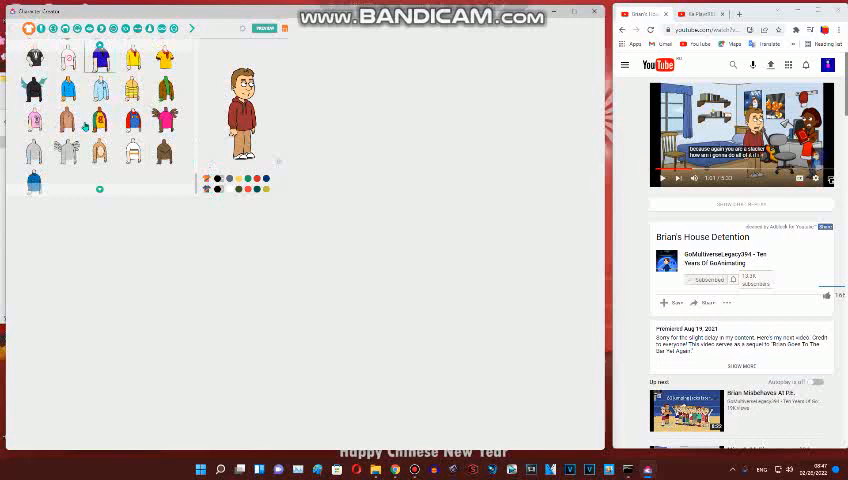
{"action": "left_click", "coordinate": [33, 57]}
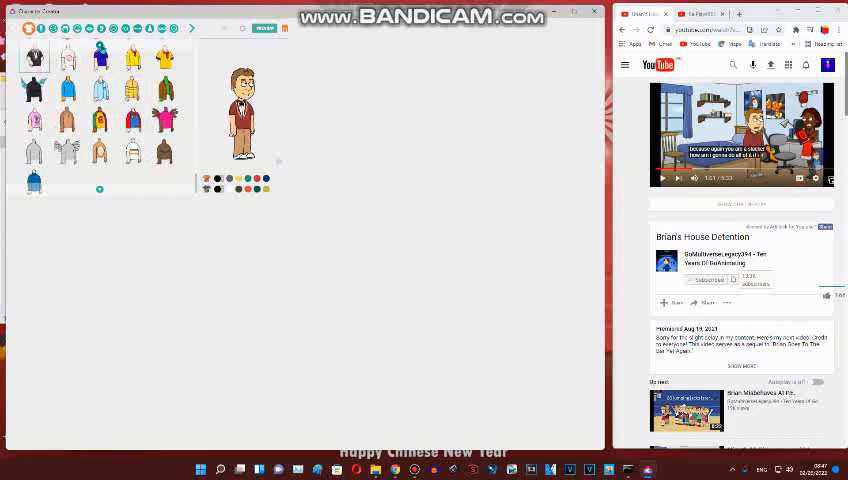
{"action": "left_click", "coordinate": [164, 60]}
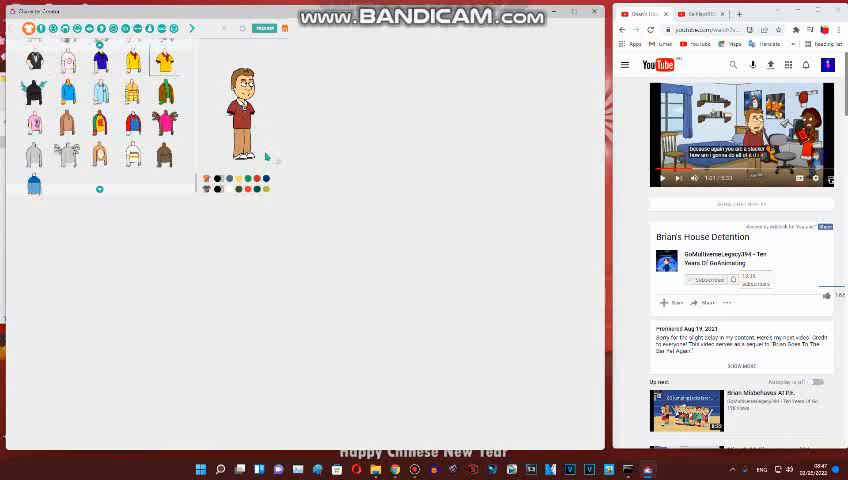
{"action": "mouse_move", "coordinate": [218, 118]}
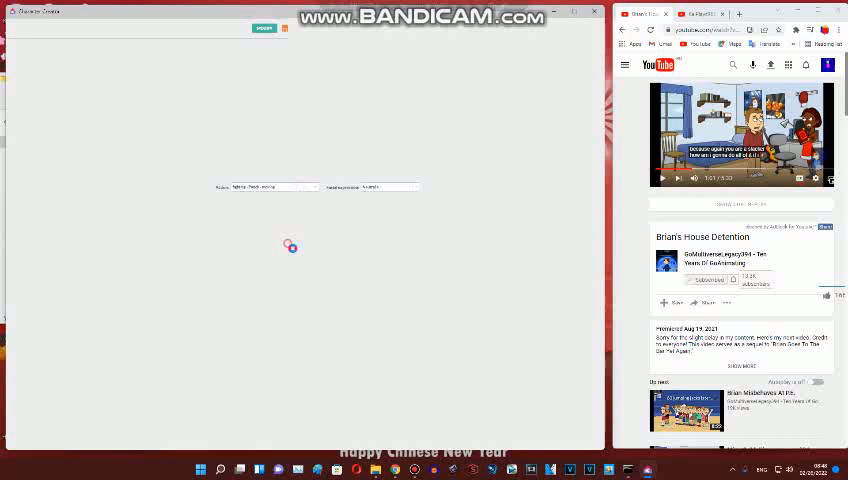
- Preview the character in two new poses and an emotion from the Action list
{"action": "left_click", "coordinate": [278, 187]}
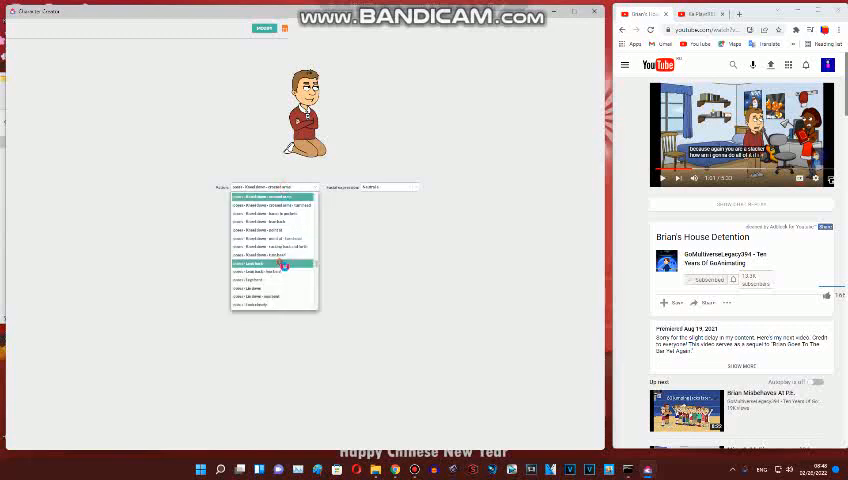
{"action": "left_click", "coordinate": [269, 263]}
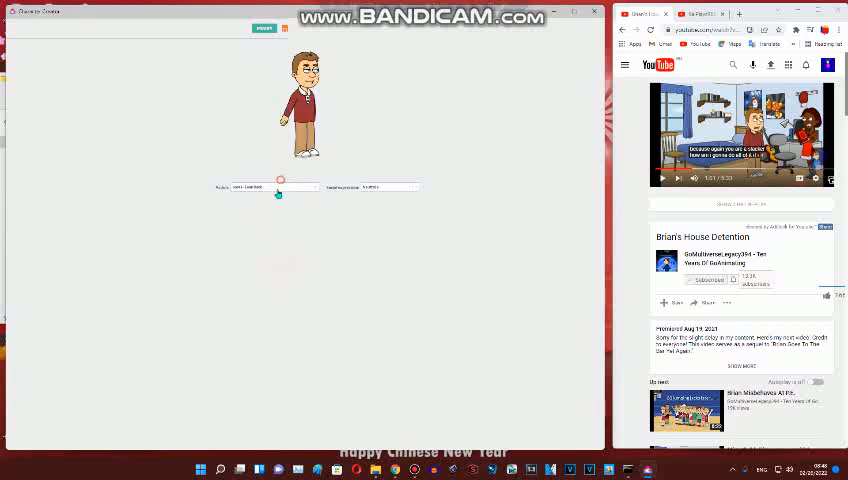
{"action": "left_click", "coordinate": [280, 187]}
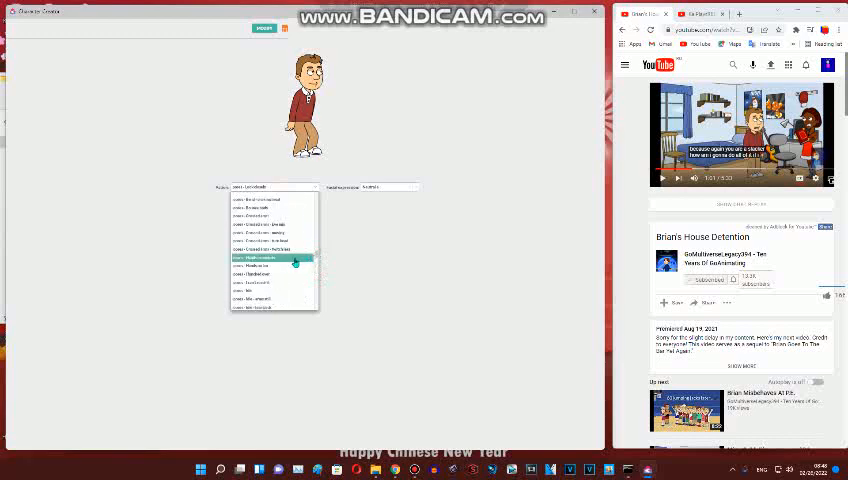
{"action": "left_click", "coordinate": [271, 257]}
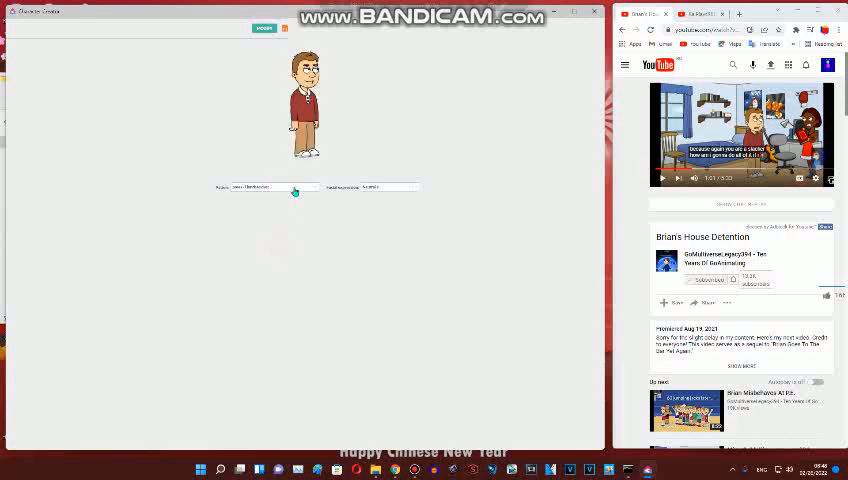
{"action": "left_click", "coordinate": [275, 187]}
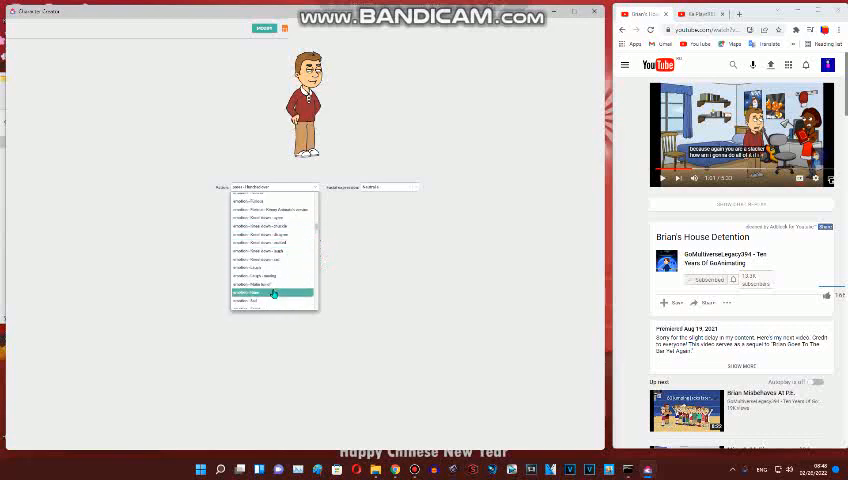
{"action": "left_click", "coordinate": [270, 292]}
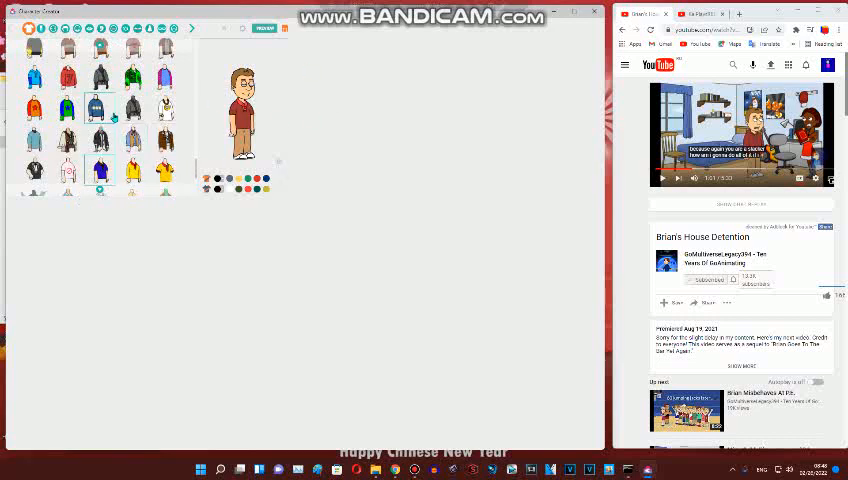
- Put the striped sweater and yellow cap on the character, and give it different ears
{"action": "left_click", "coordinate": [100, 107]}
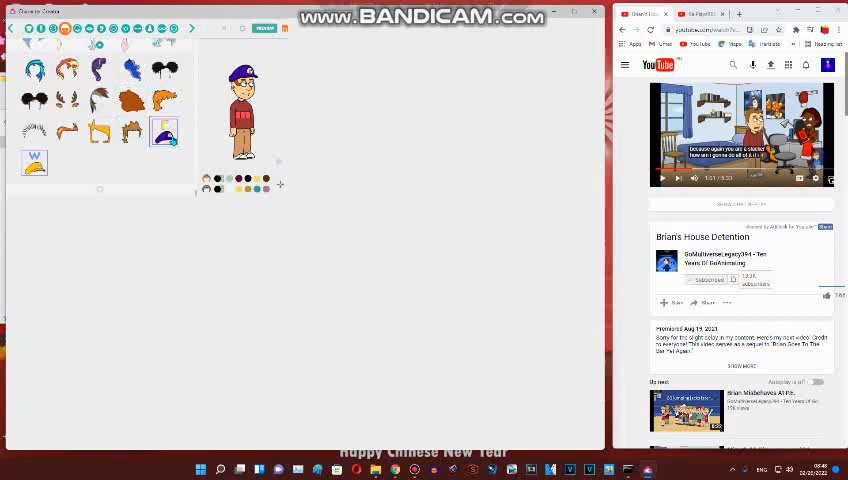
{"action": "left_click", "coordinate": [97, 133]}
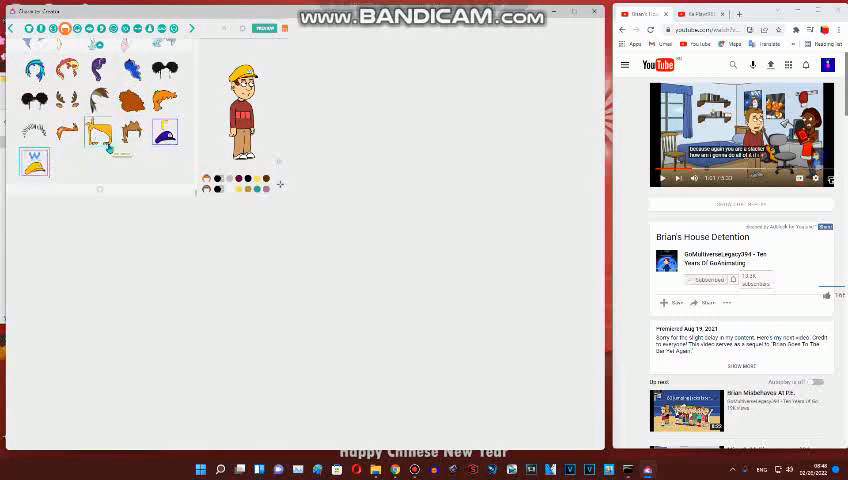
{"action": "left_click", "coordinate": [89, 28]}
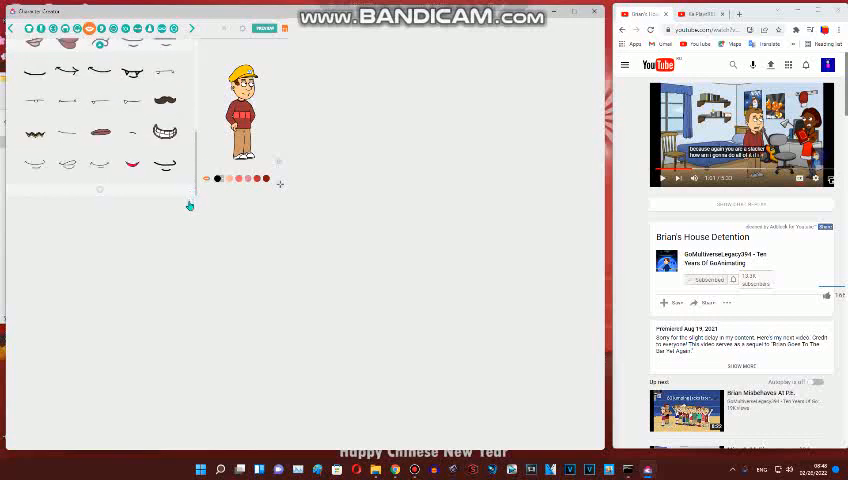
{"action": "left_click", "coordinate": [101, 28]}
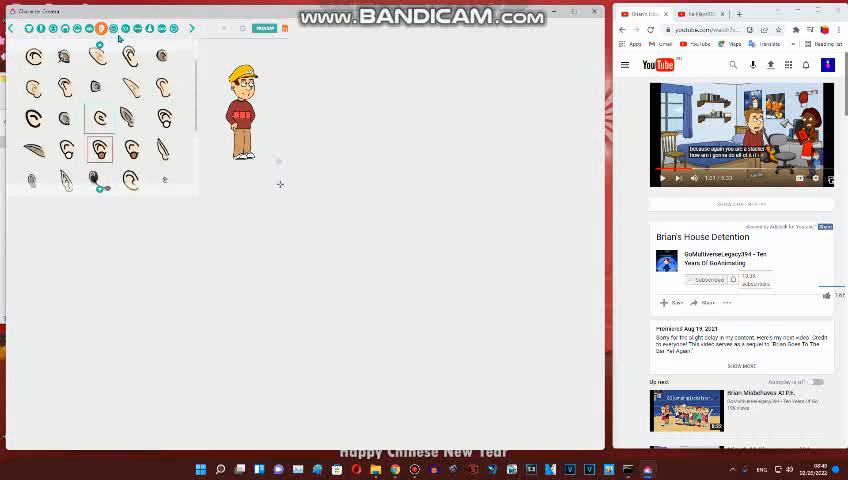
{"action": "left_click", "coordinate": [131, 149]}
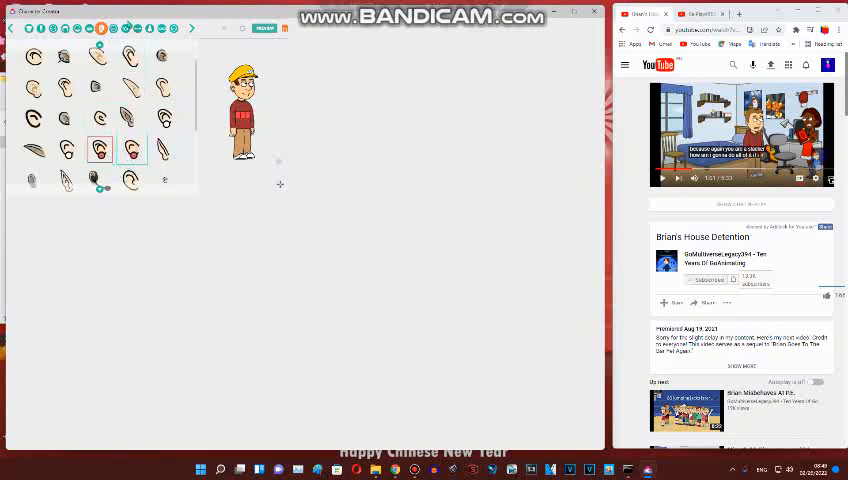
{"action": "left_click", "coordinate": [52, 28]}
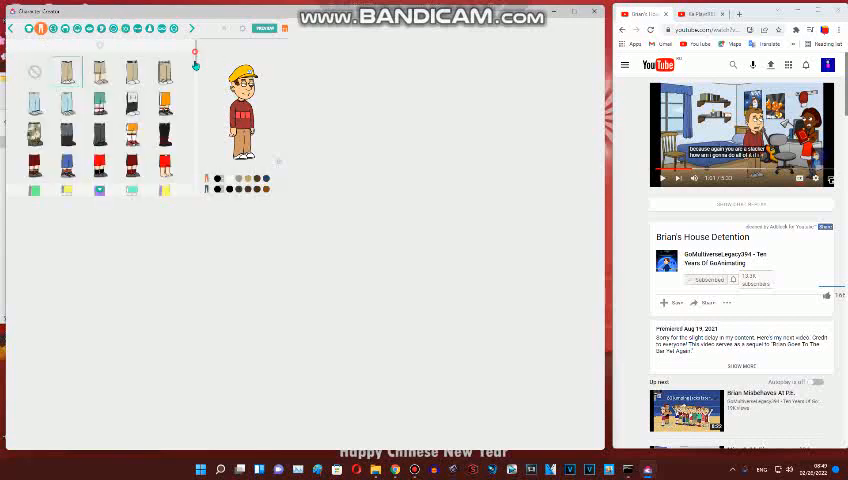
- Give the boy new trousers, different eyebrows and glasses, then preview him
{"action": "scroll", "scroll_direction": "down", "scroll_amount": 3}
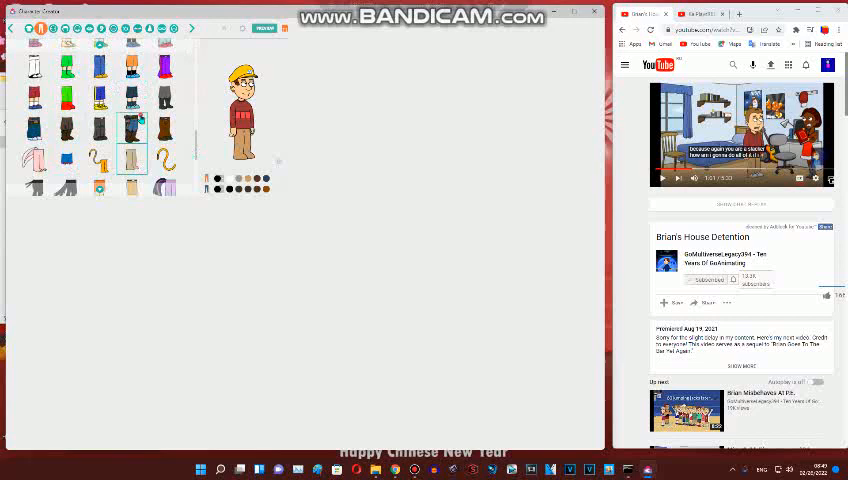
{"action": "left_click", "coordinate": [131, 97]}
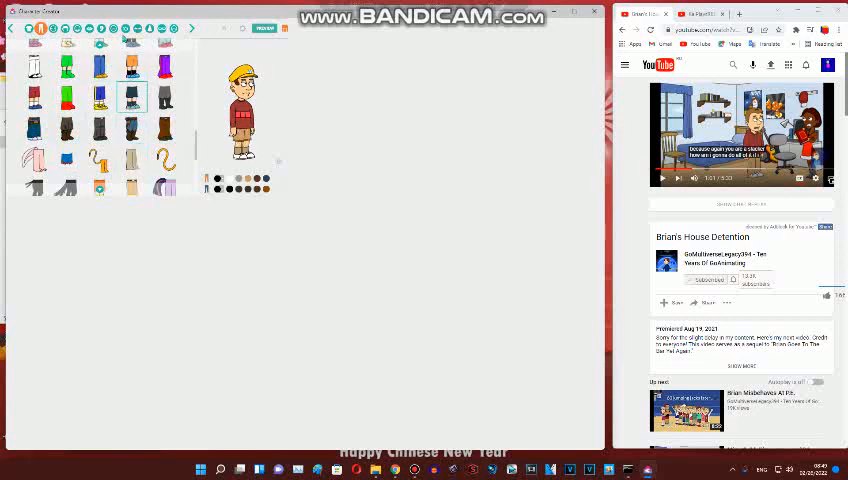
{"action": "left_click", "coordinate": [124, 28]}
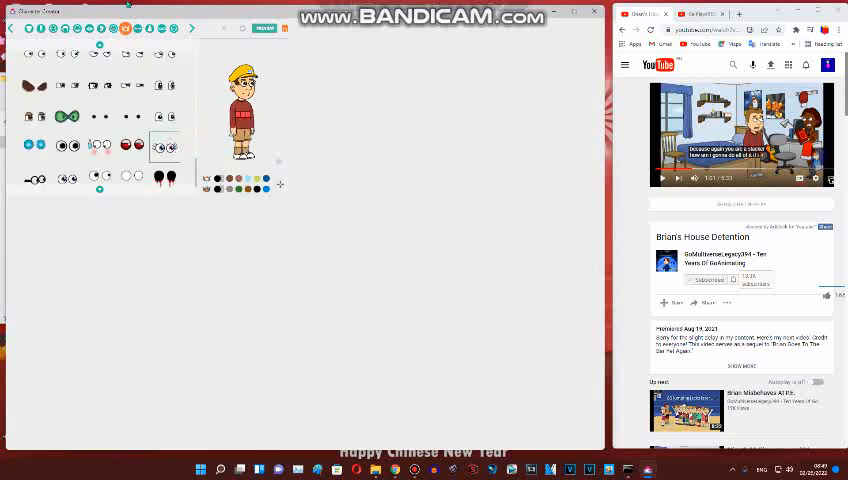
{"action": "scroll", "scroll_direction": "down", "scroll_amount": 3}
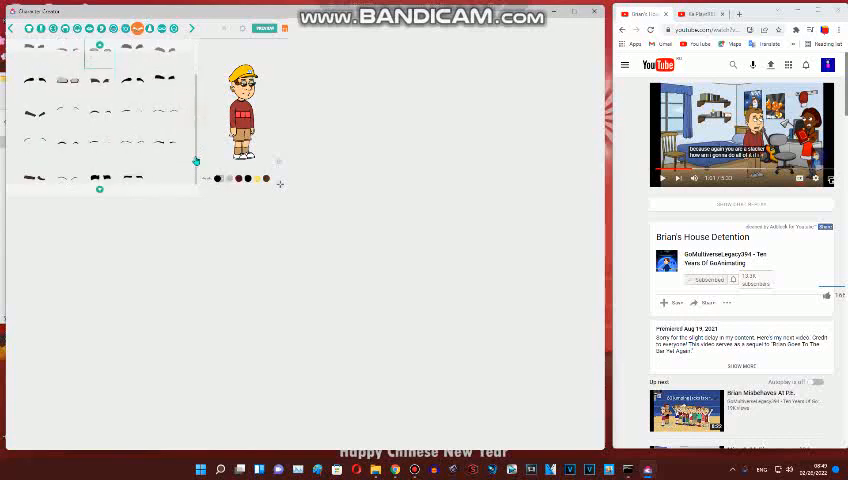
{"action": "left_click", "coordinate": [147, 28]}
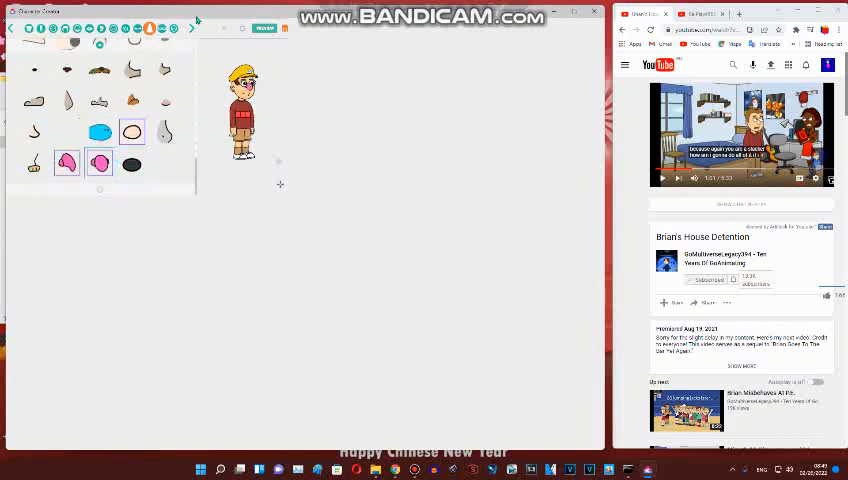
{"action": "left_click", "coordinate": [160, 28]}
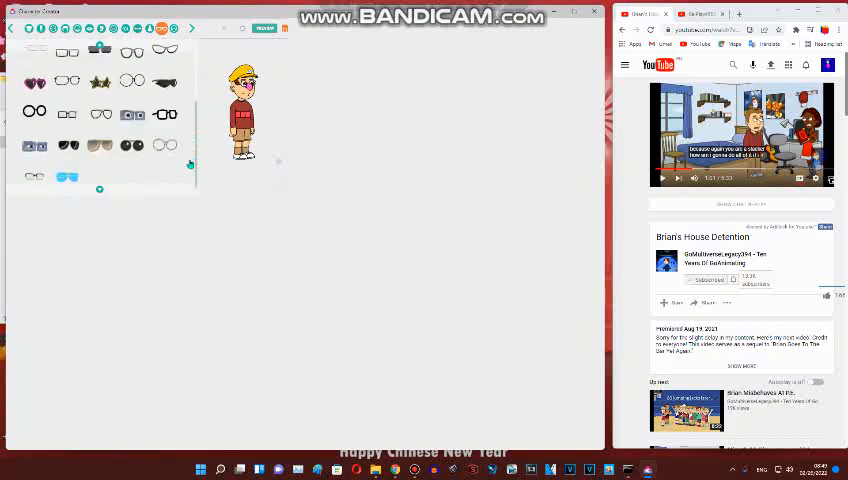
{"action": "left_click", "coordinate": [173, 28]}
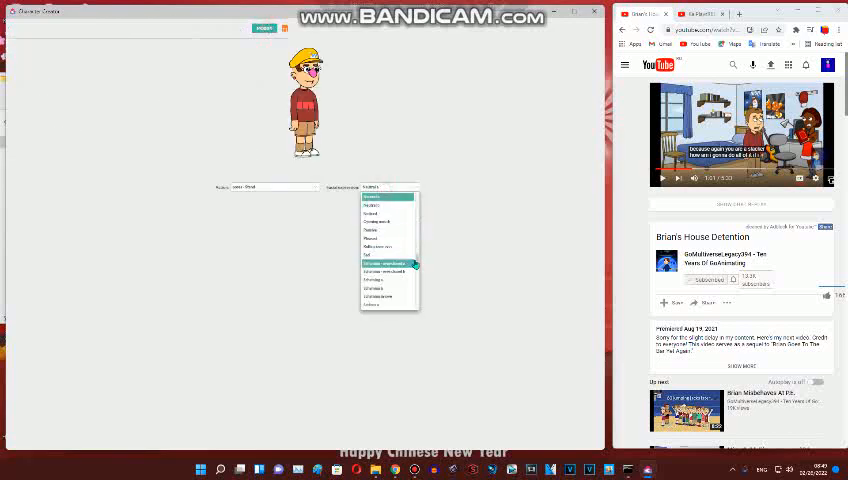
- Choose another option from the preview's facial expression dropdown for the capped boy
{"action": "scroll", "scroll_direction": "down", "scroll_amount": 3}
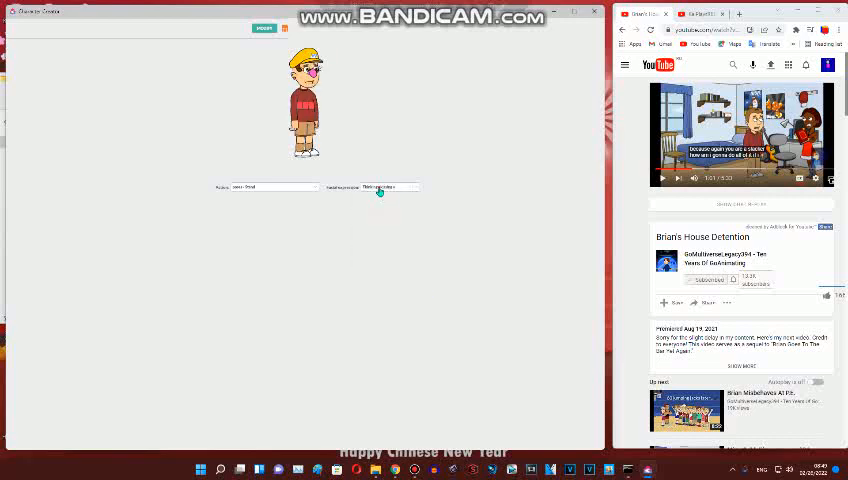
{"action": "left_click", "coordinate": [385, 187]}
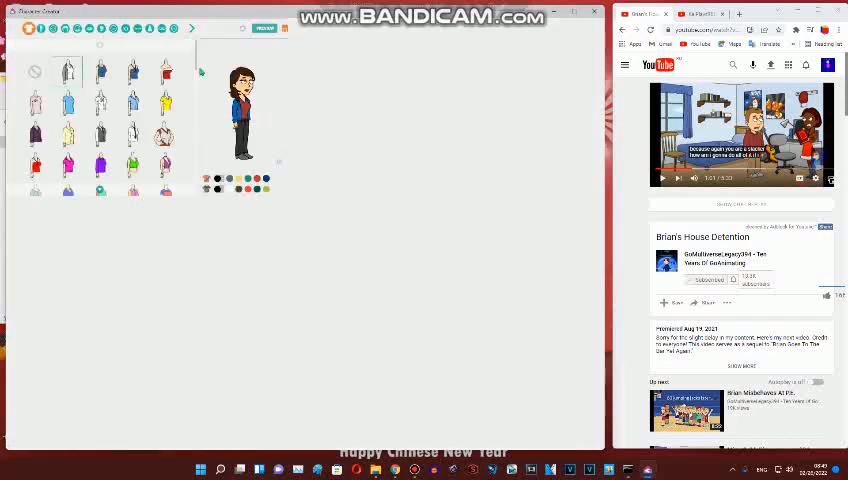
- Pick a top and try a skirt on the woman, then switch to a blue top
{"action": "scroll", "scroll_direction": "down", "scroll_amount": 3}
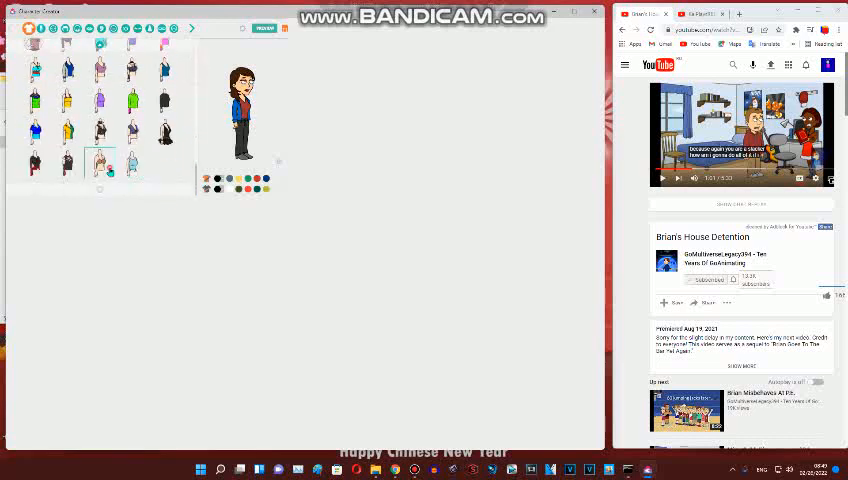
{"action": "left_click", "coordinate": [131, 163]}
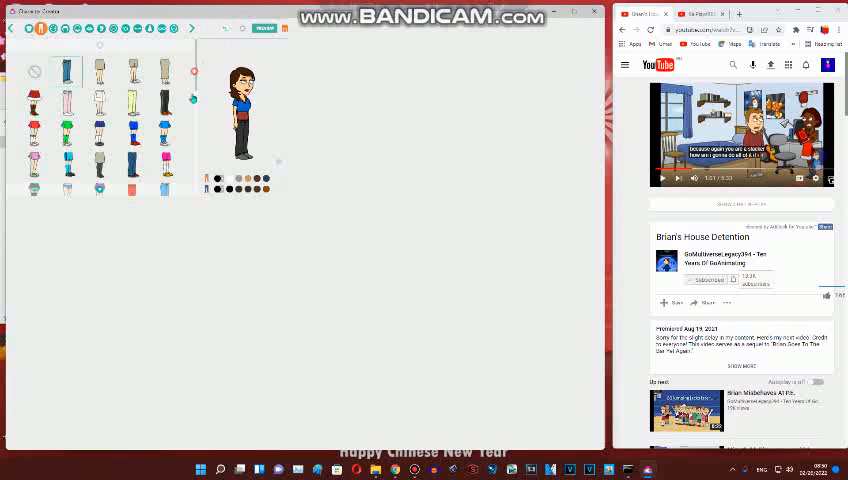
{"action": "scroll", "scroll_direction": "down", "scroll_amount": 3}
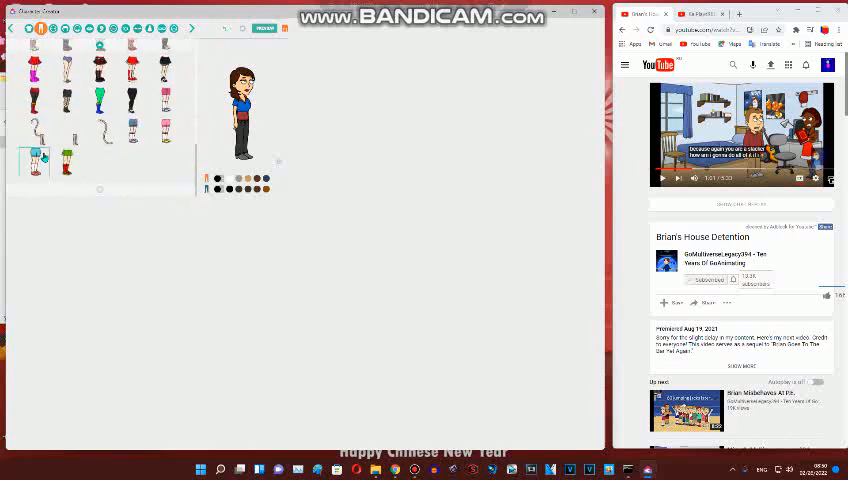
{"action": "left_click", "coordinate": [133, 100]}
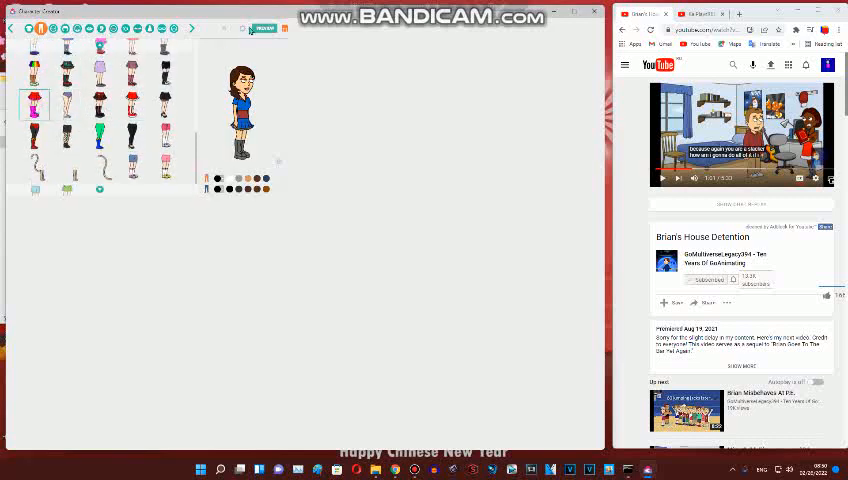
{"action": "left_click", "coordinate": [241, 28]}
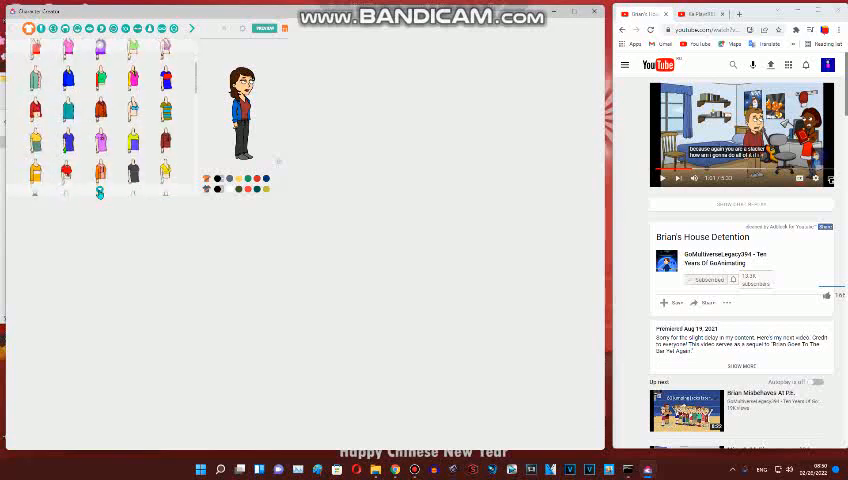
{"action": "scroll", "scroll_direction": "down", "scroll_amount": 3}
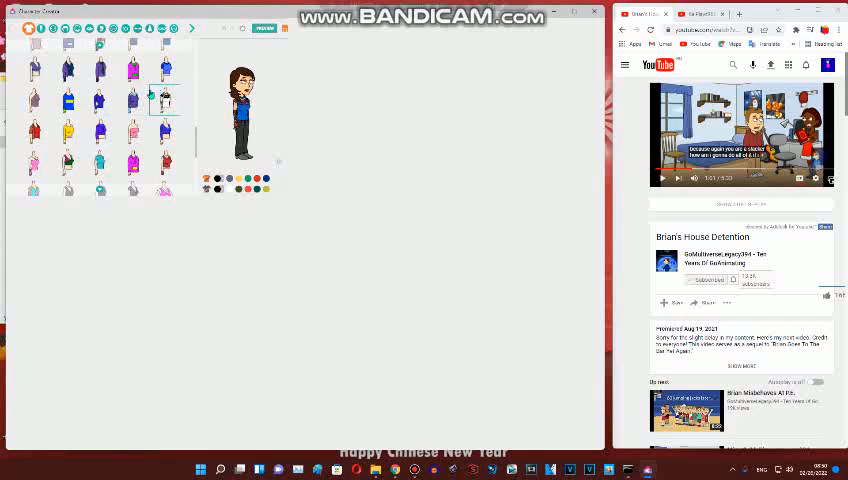
{"action": "left_click", "coordinate": [133, 100]}
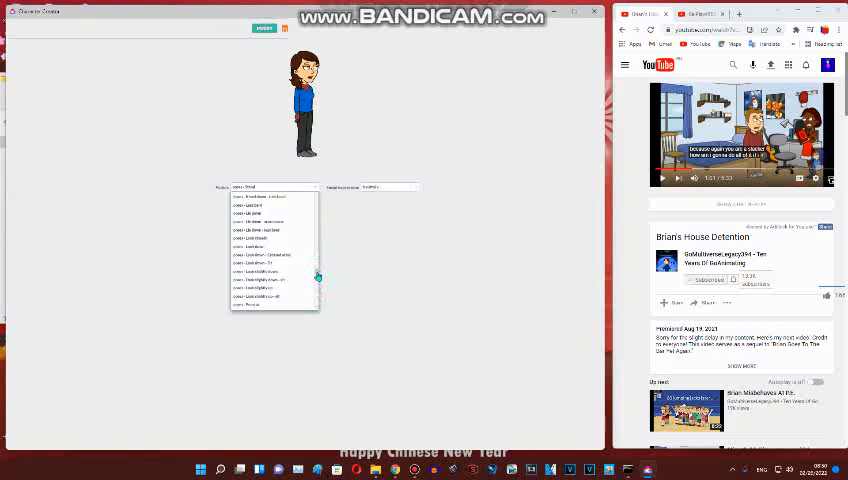
- Preview the capped man in a different action from the Action list
{"action": "scroll", "scroll_direction": "down", "scroll_amount": 3}
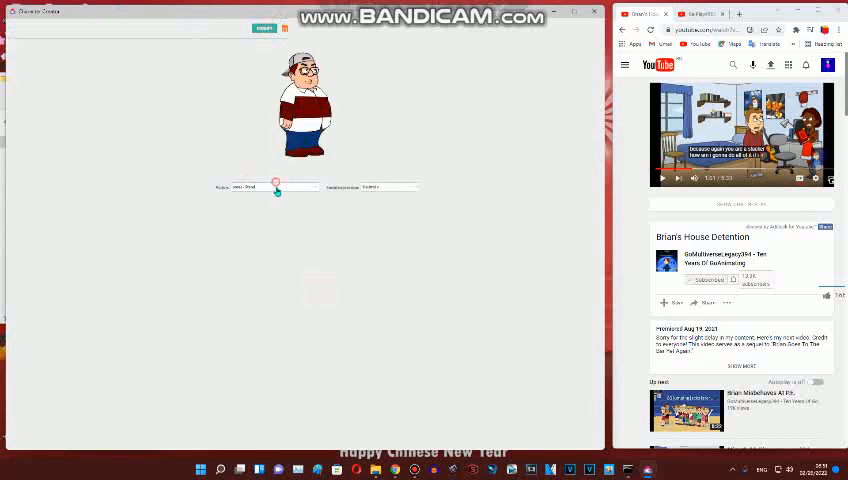
{"action": "left_click", "coordinate": [278, 187]}
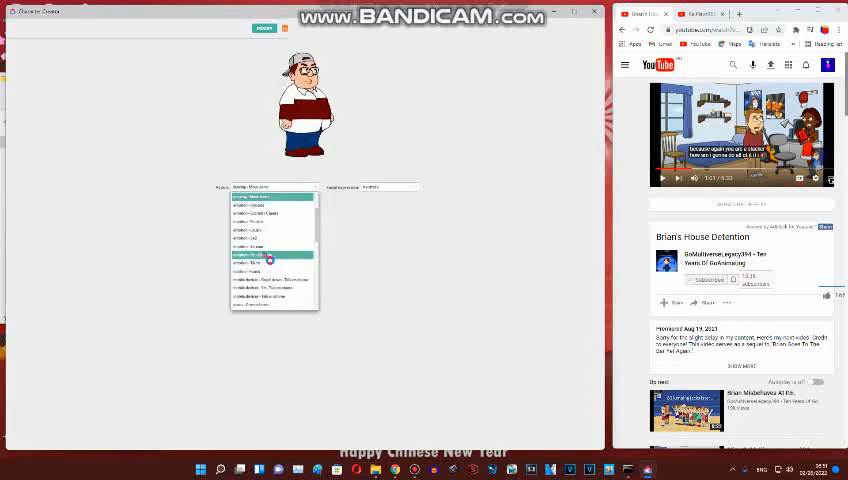
{"action": "left_click", "coordinate": [273, 255]}
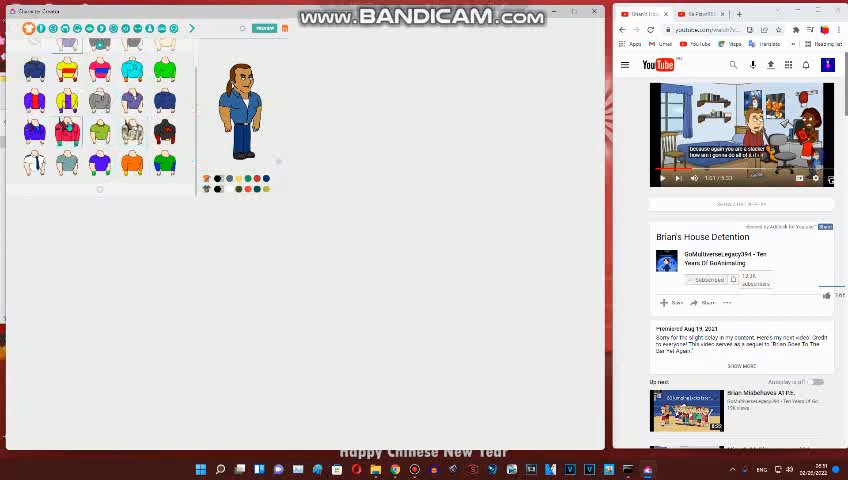
- Try dark blue trousers, shorts, another lower-body item and green shorts on the man
{"action": "left_click", "coordinate": [39, 28]}
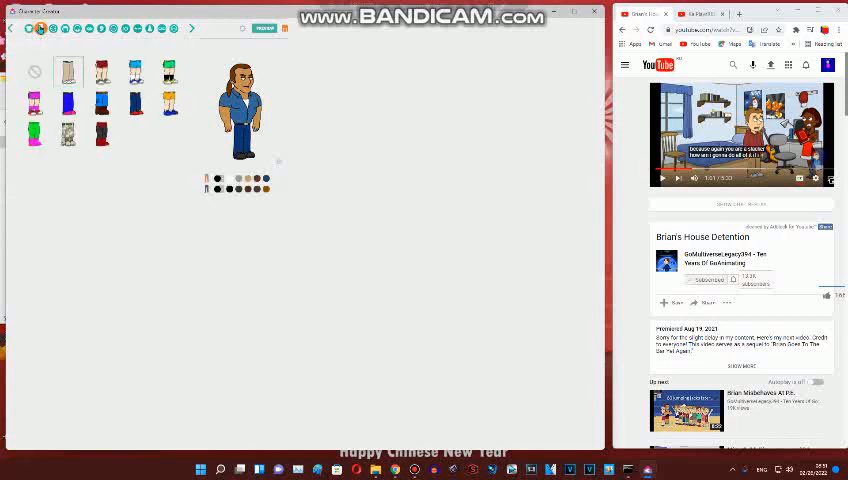
{"action": "left_click", "coordinate": [135, 103]}
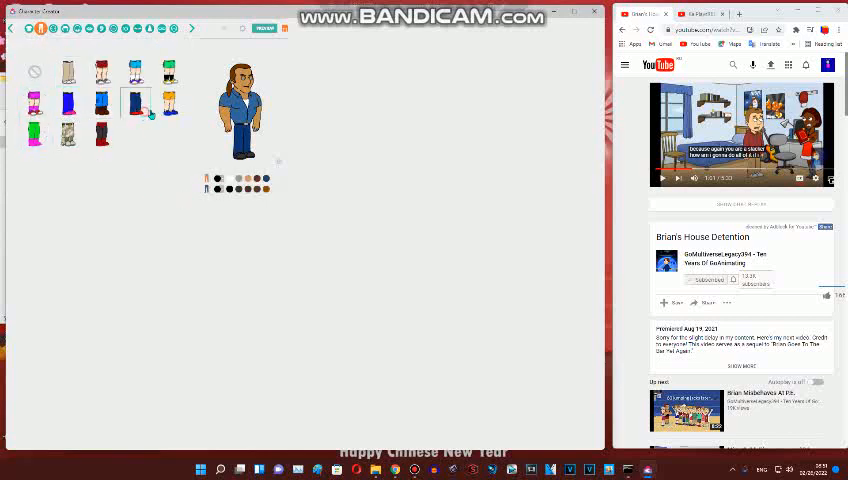
{"action": "left_click", "coordinate": [168, 100]}
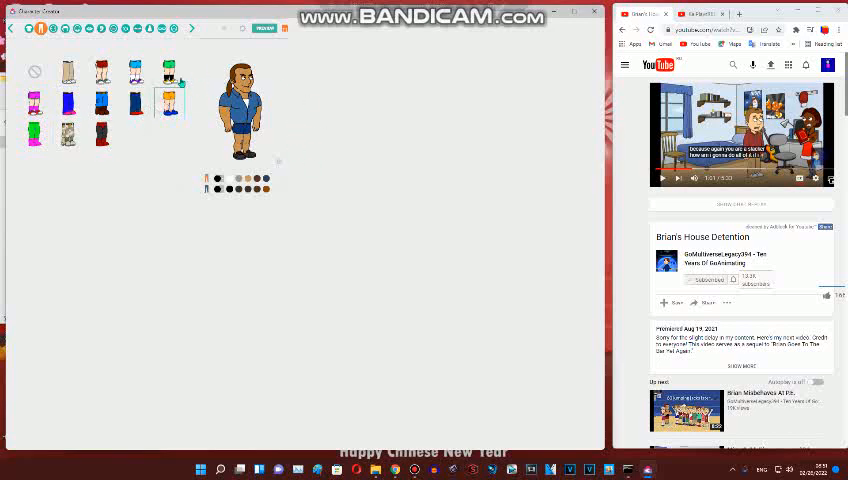
{"action": "left_click", "coordinate": [33, 133]}
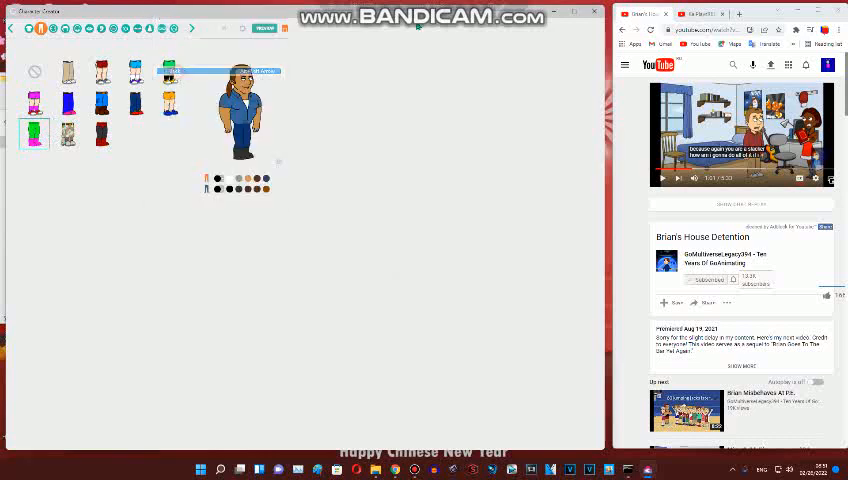
{"action": "left_click", "coordinate": [264, 27]}
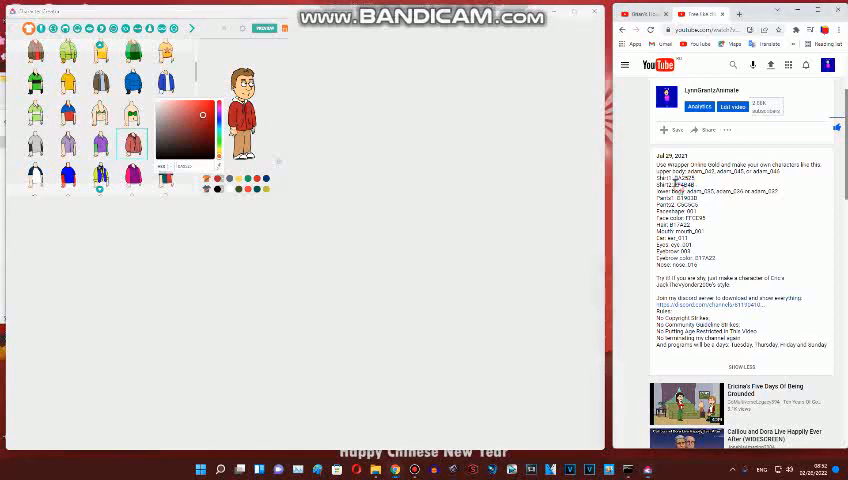
- Apply the red jacket colour and preview the finished character
{"action": "double_click", "coordinate": [685, 184]}
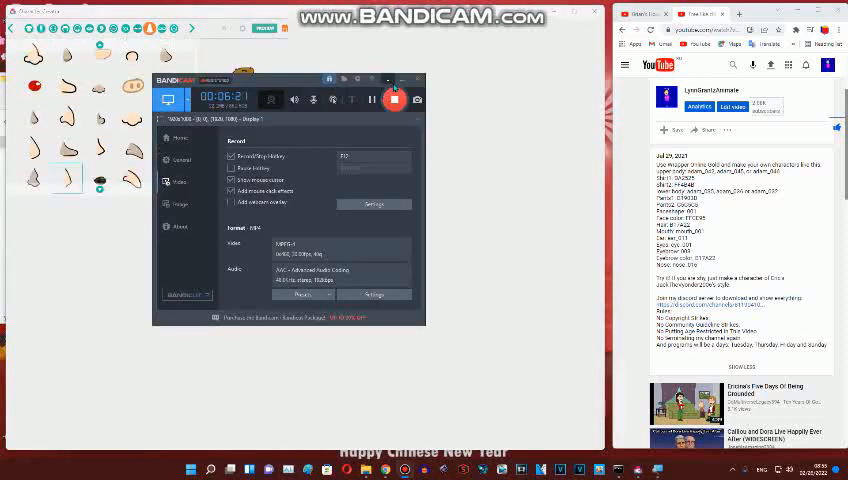
{"action": "left_click", "coordinate": [404, 81]}
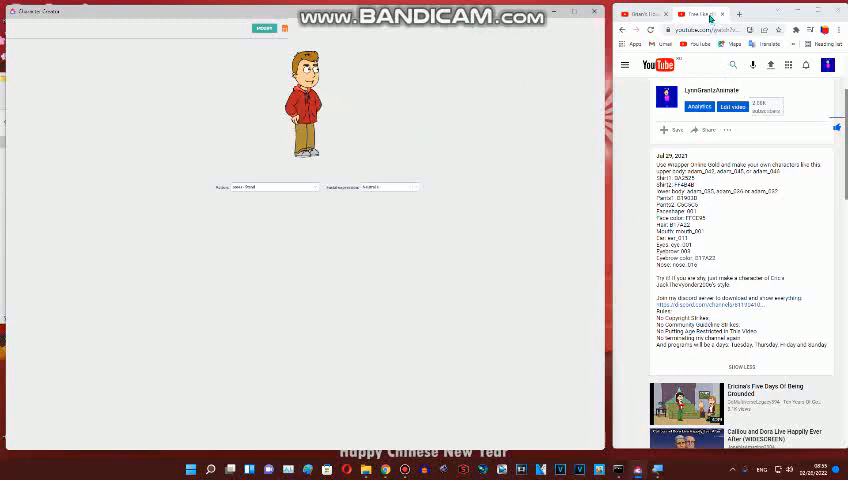
- Choose a facial expression for the previewed boy from the expressions list
{"action": "left_click", "coordinate": [390, 187]}
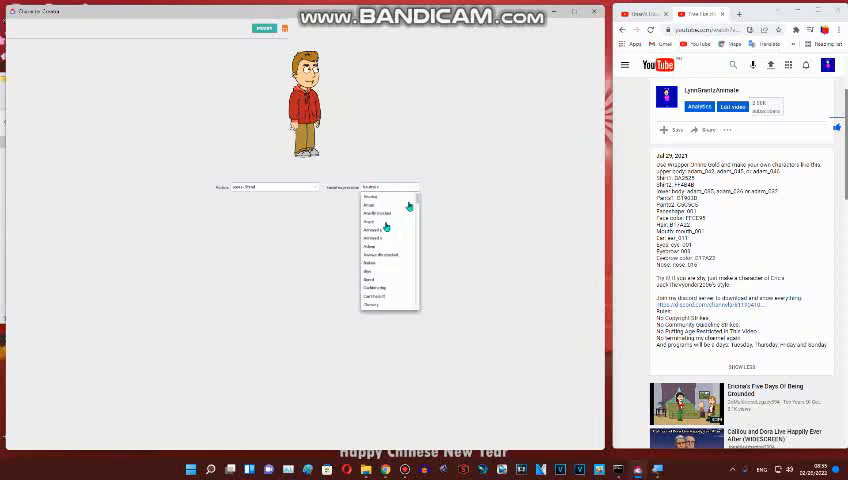
{"action": "left_click", "coordinate": [380, 230]}
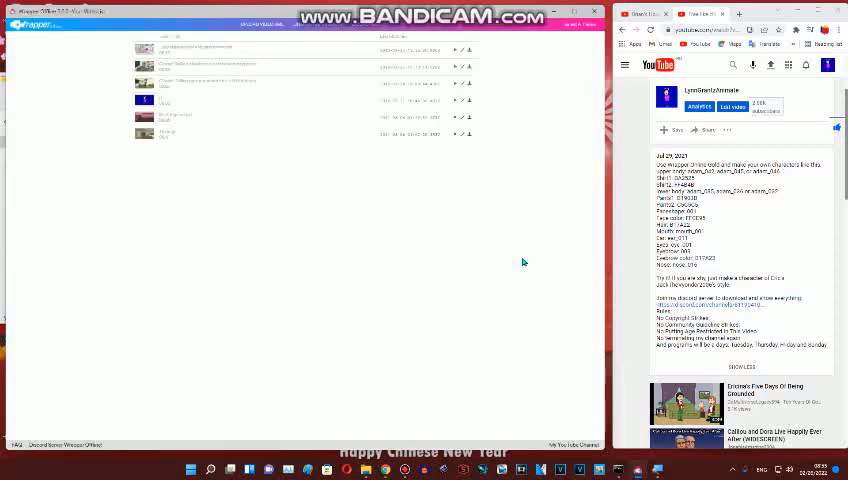
{"action": "mouse_move", "coordinate": [248, 271]}
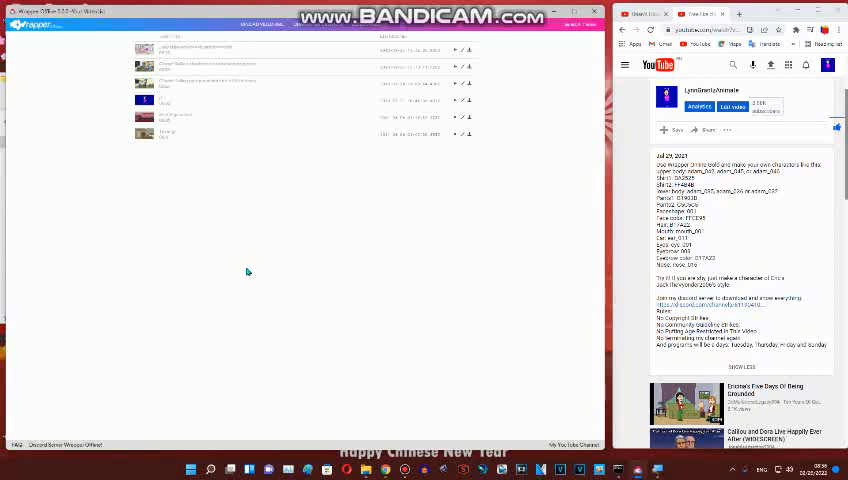
{"action": "mouse_move", "coordinate": [329, 343]}
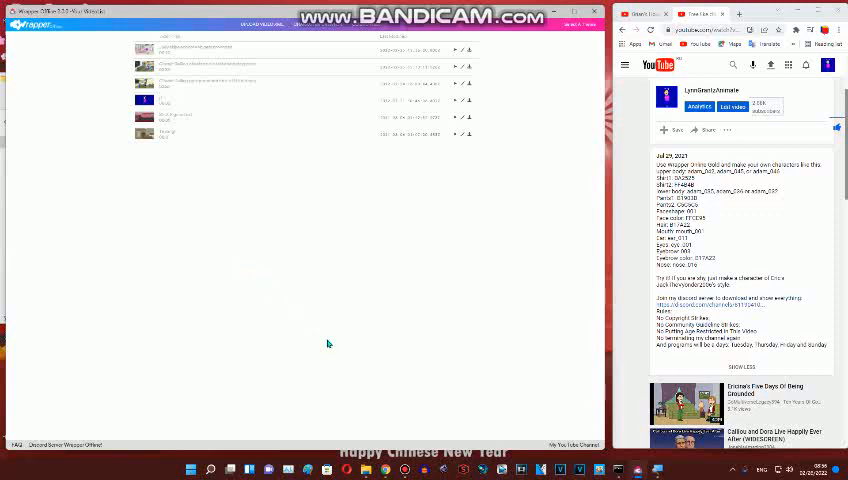
{"action": "mouse_move", "coordinate": [345, 339]}
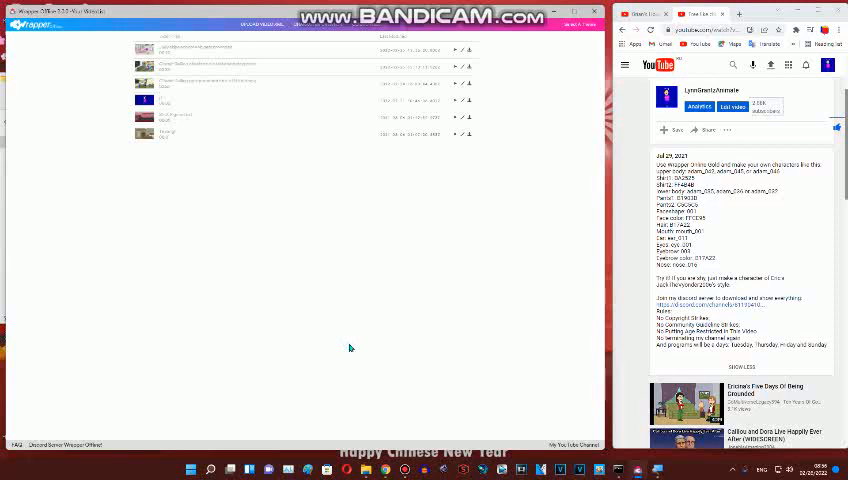
{"action": "mouse_move", "coordinate": [429, 404]}
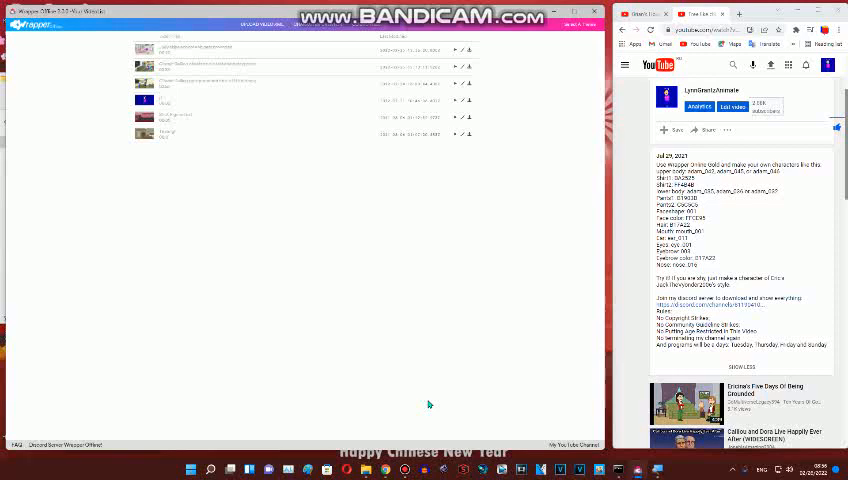
{"action": "mouse_move", "coordinate": [394, 362]}
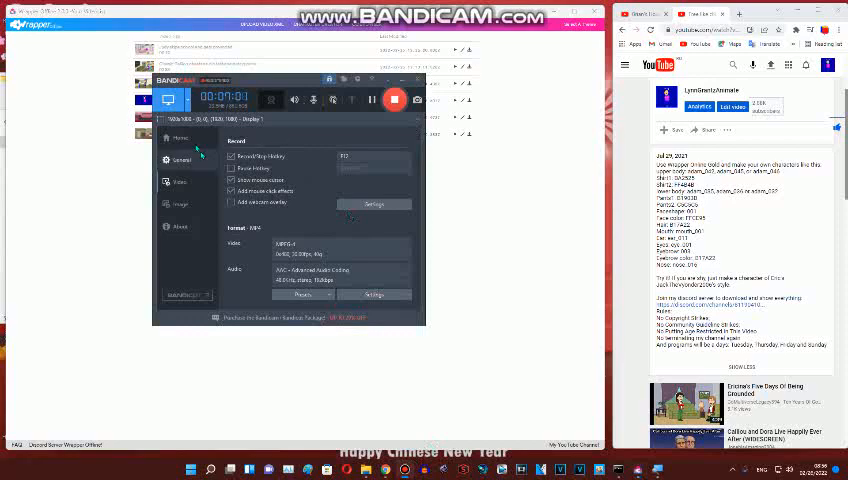
{"action": "left_click", "coordinate": [181, 138]}
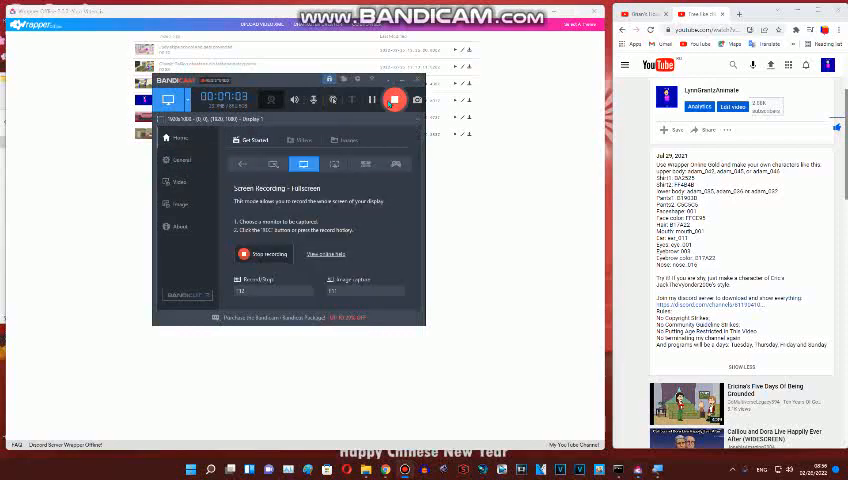